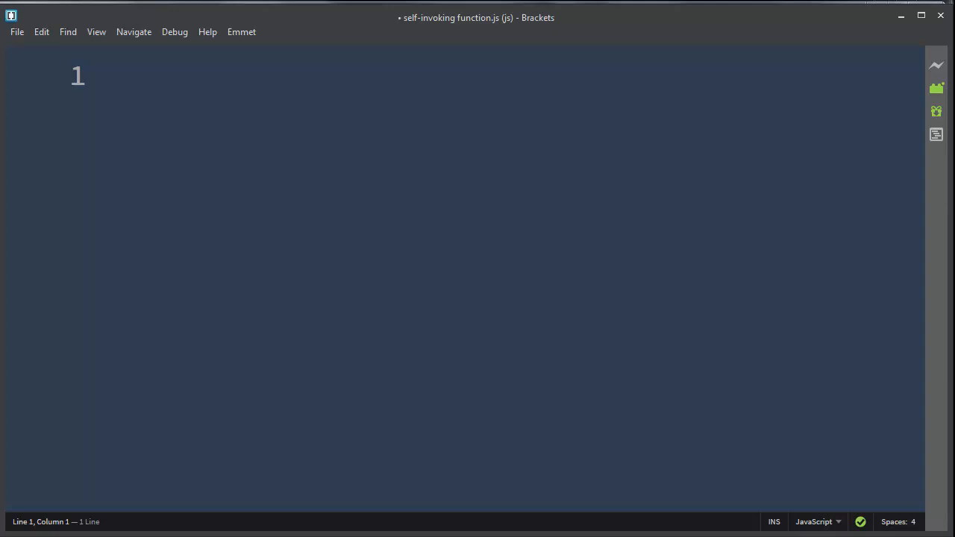
Step: Type function sayHi(name) { alert("Hi, " + name); } in the JavaScript file
left_click(123, 75)
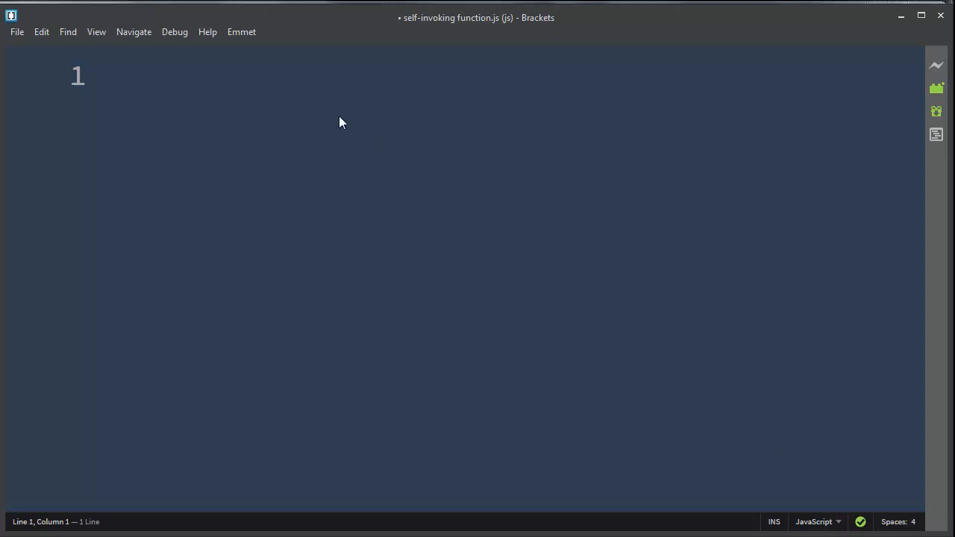
type("function s")
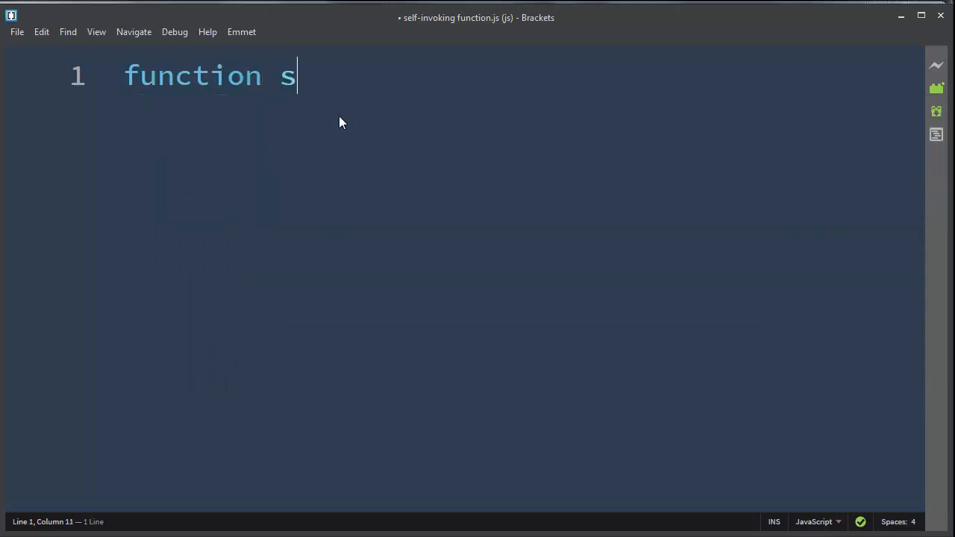
type("ayHi")
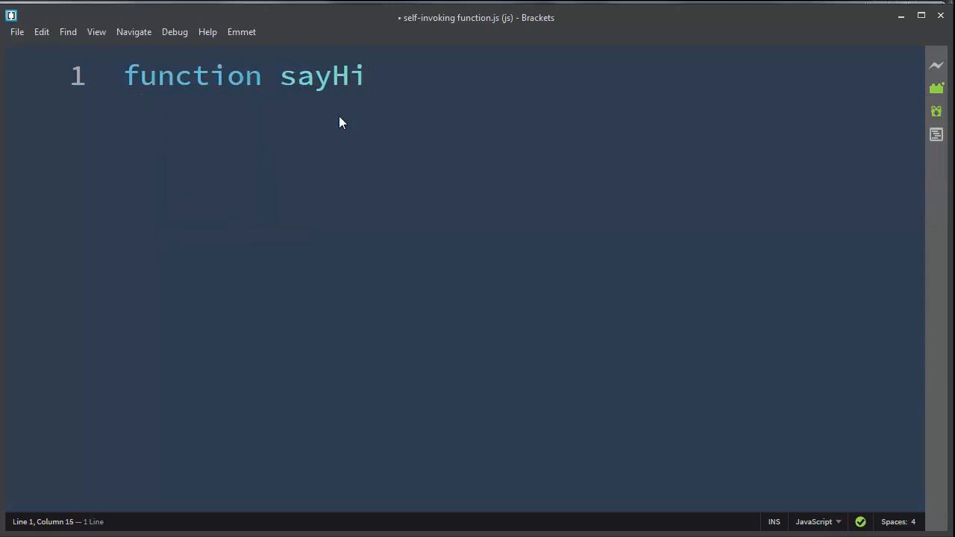
type("(name)")
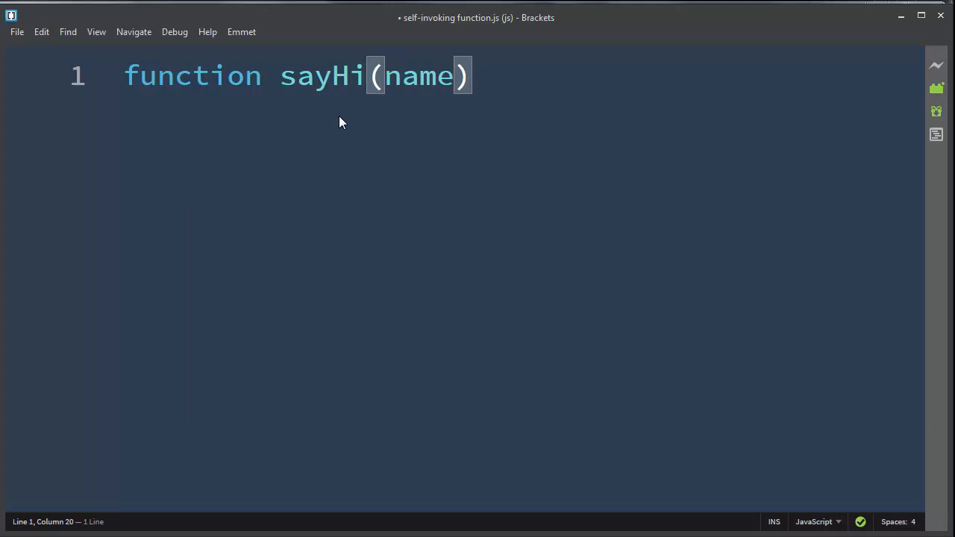
type("{")
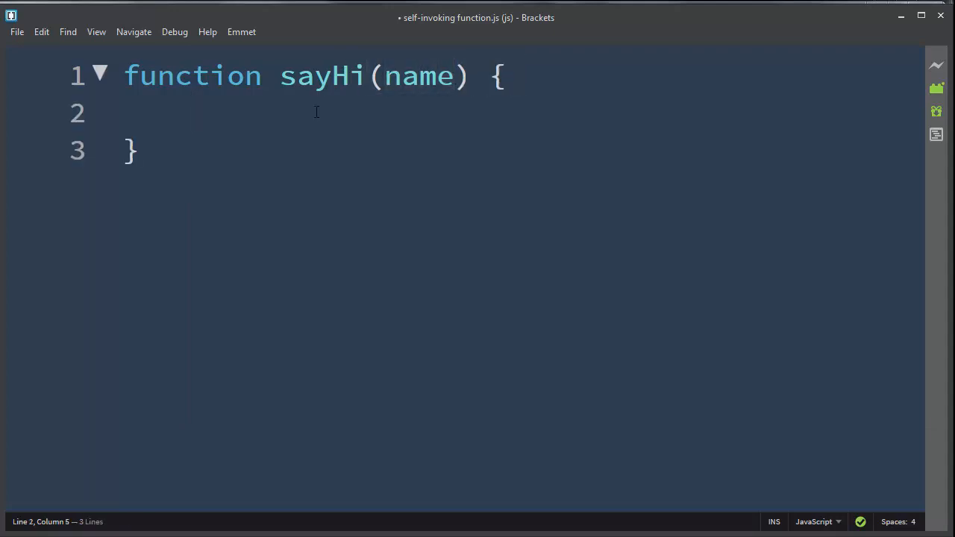
type("alert(\"Hi, \"")
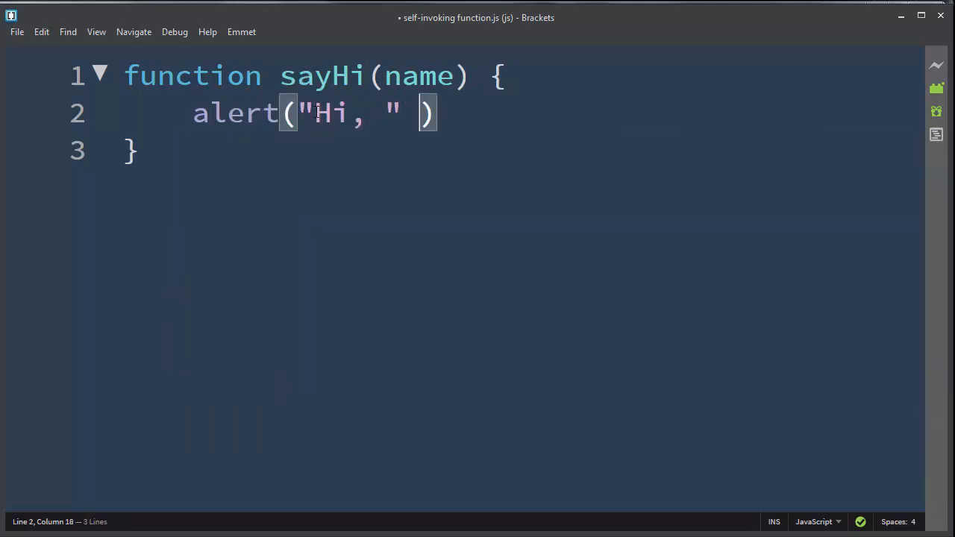
type("+ name")
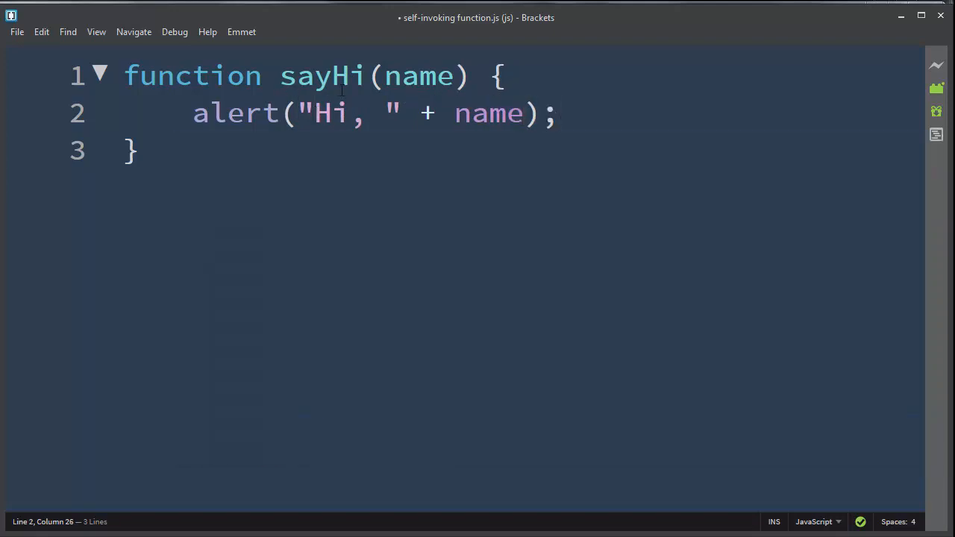
double_click(419, 75)
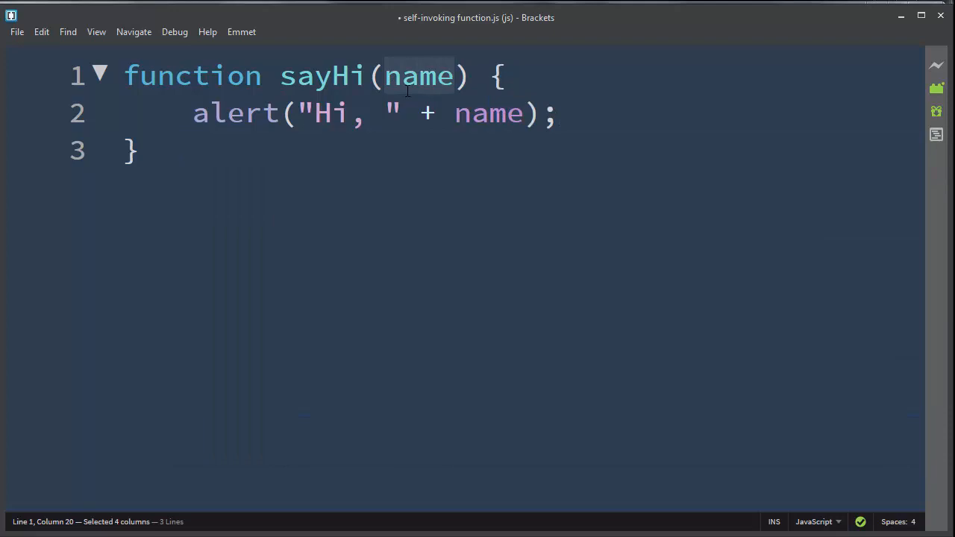
left_click(456, 113)
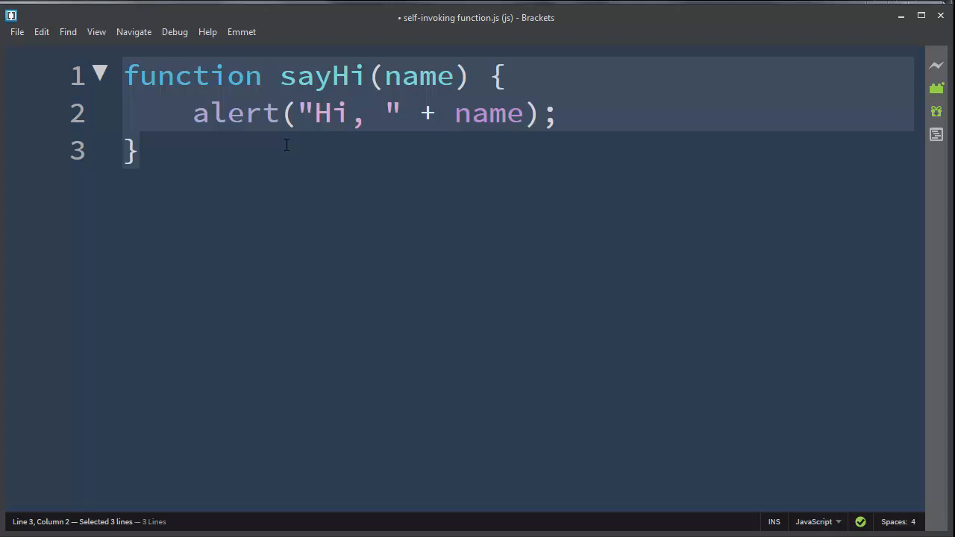
Step: Wrap the sayHi function in parentheses and append an empty call () after it
left_click(127, 76)
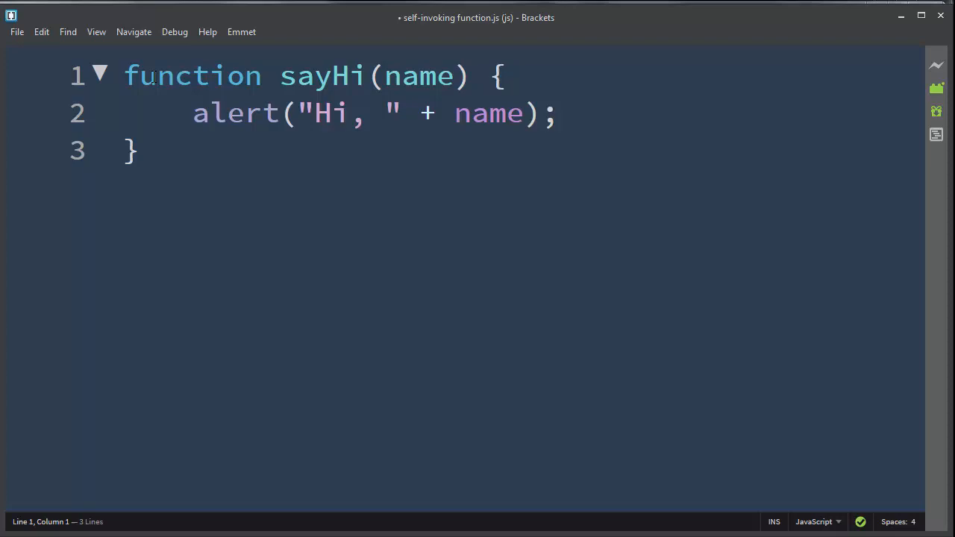
type("(")
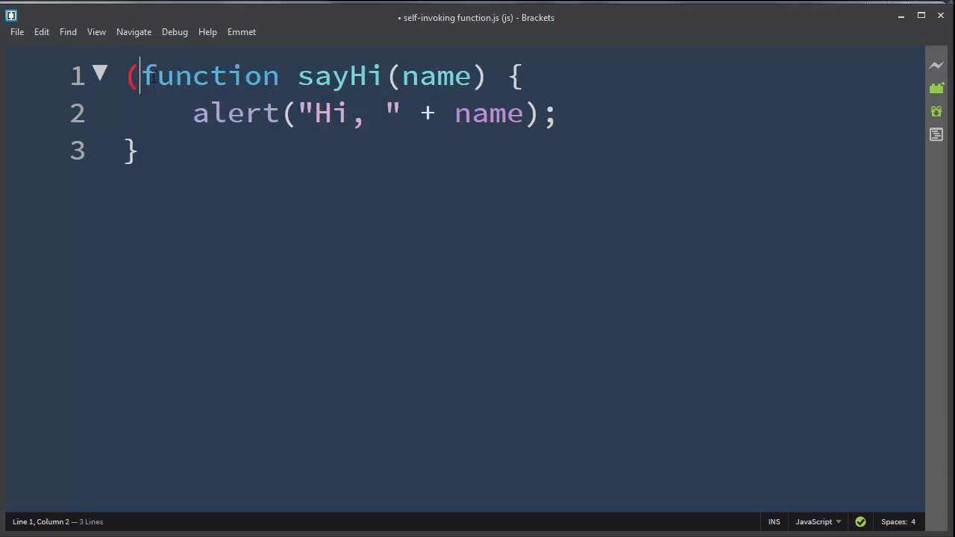
type(")")
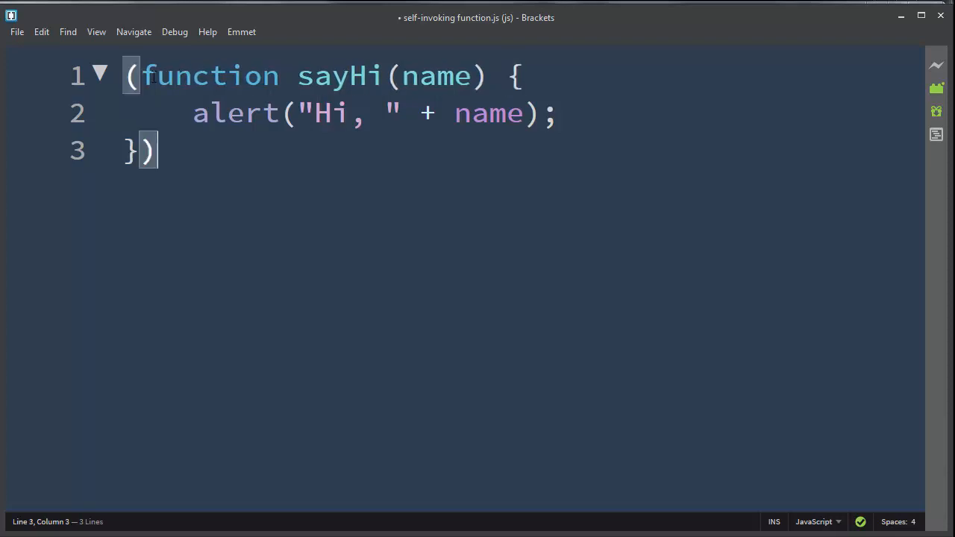
type("()")
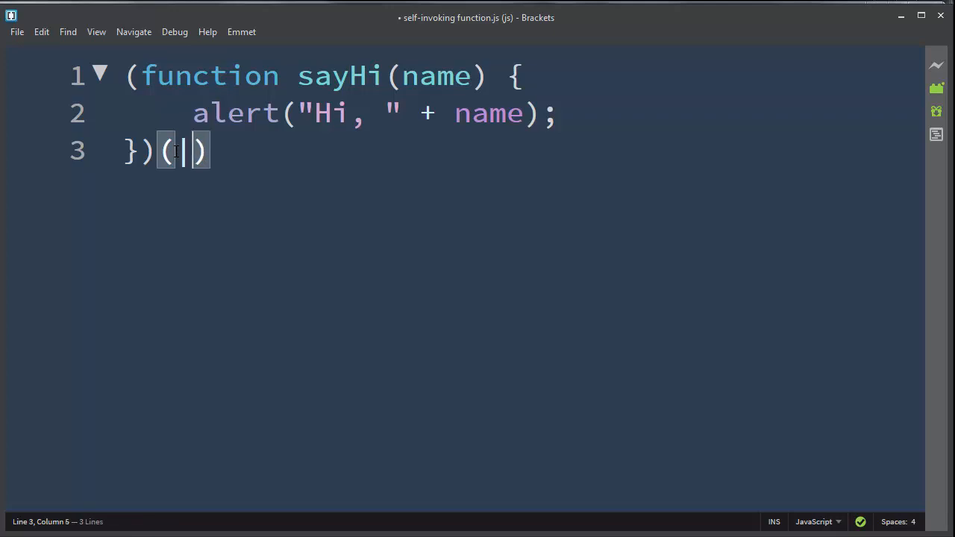
Step: Pass the string "John." as the call's argument
type("\"\"")
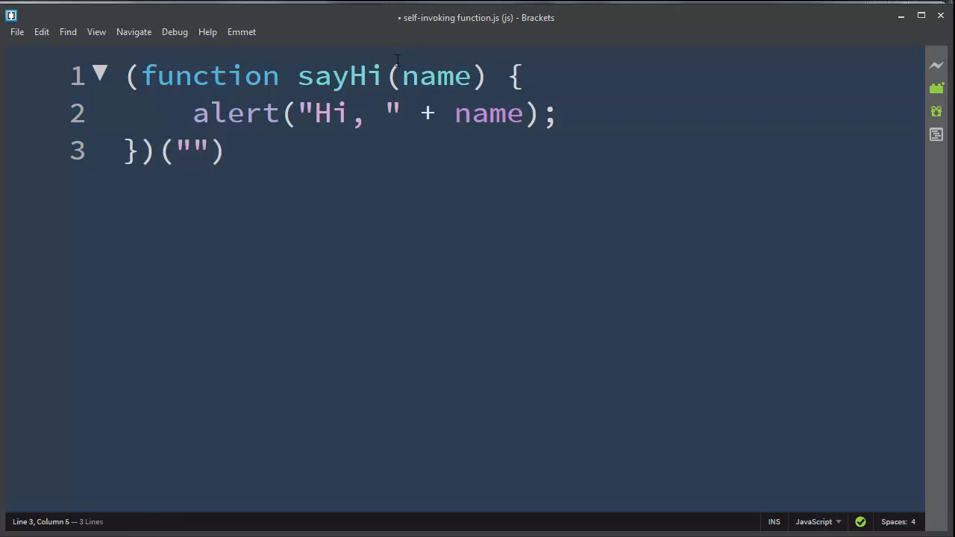
double_click(437, 76)
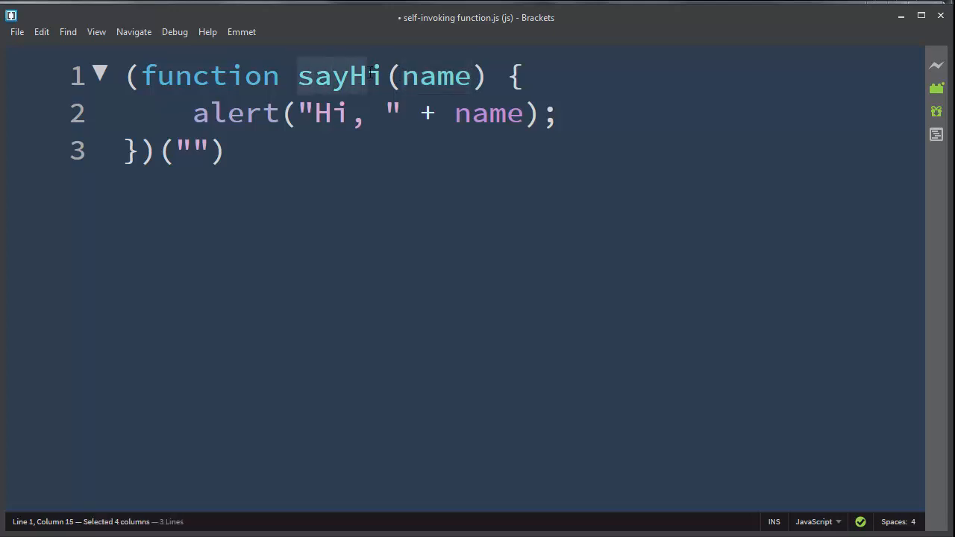
left_click(409, 76)
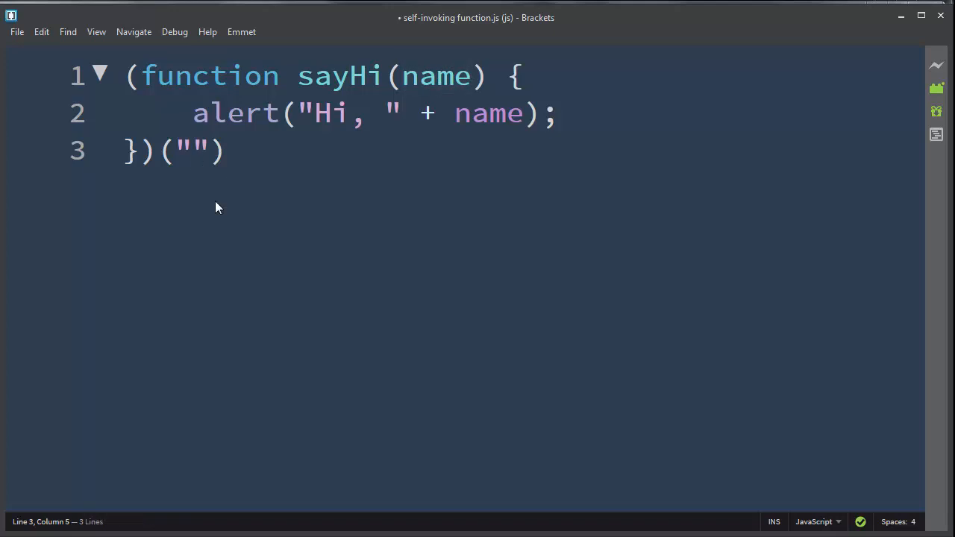
type("Jon")
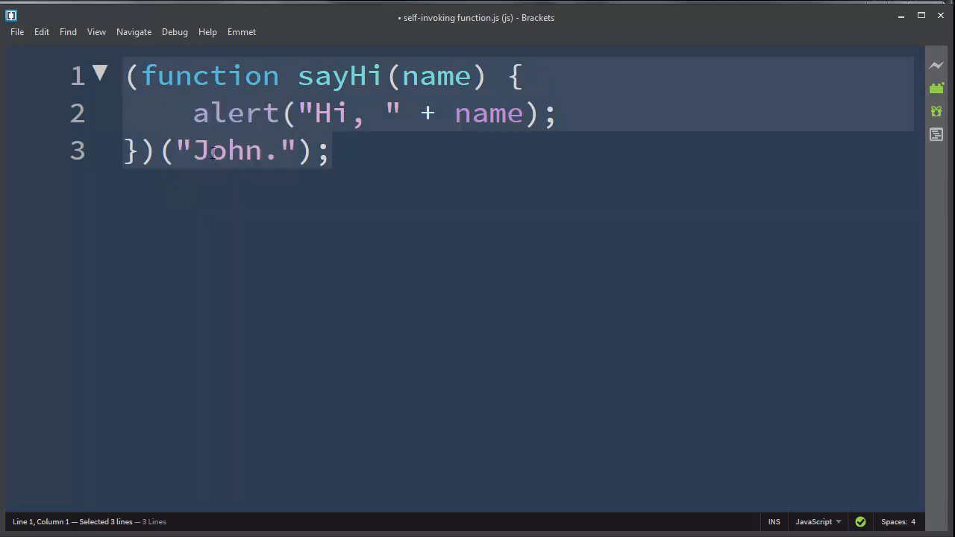
mouse_move(314, 223)
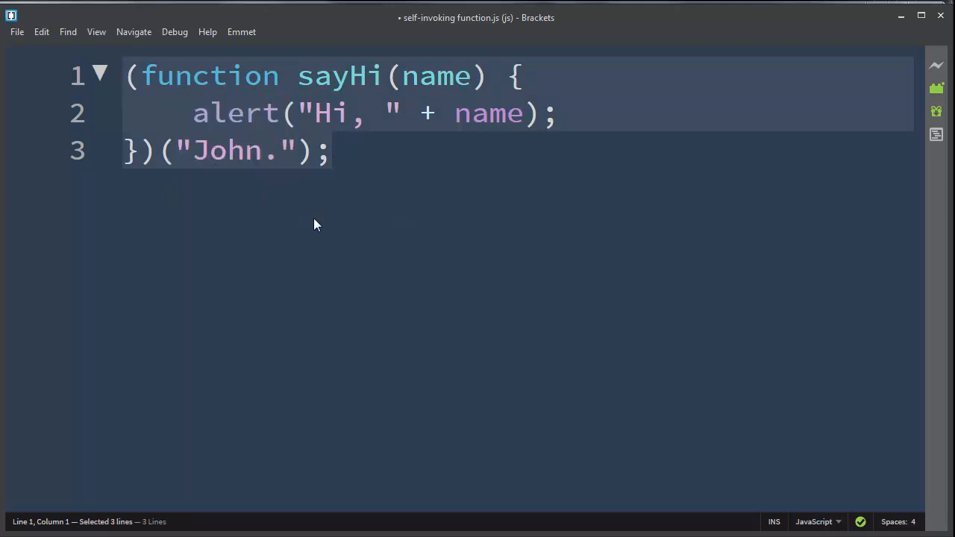
mouse_move(312, 213)
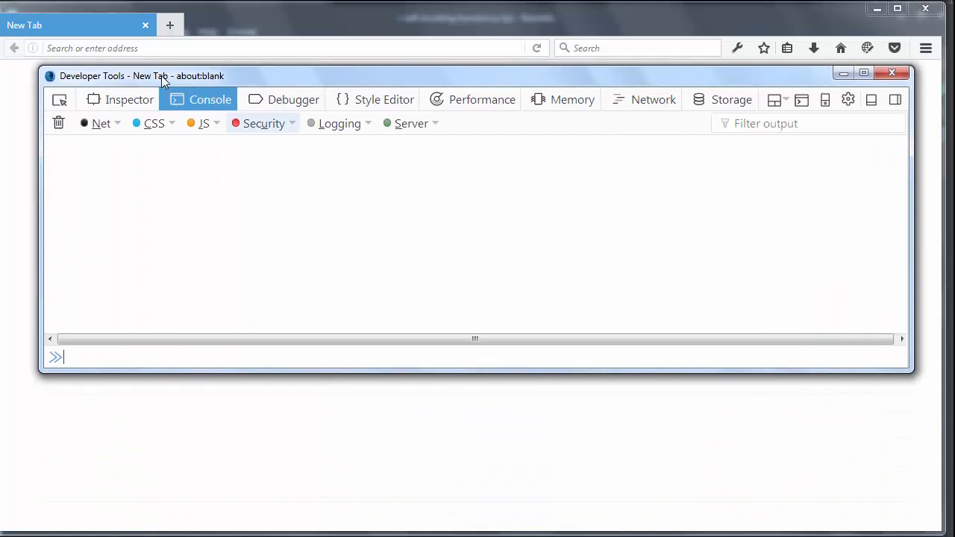
Step: Paste the copied sayHi code into the console input line via the right-click menu
right_click(56, 357)
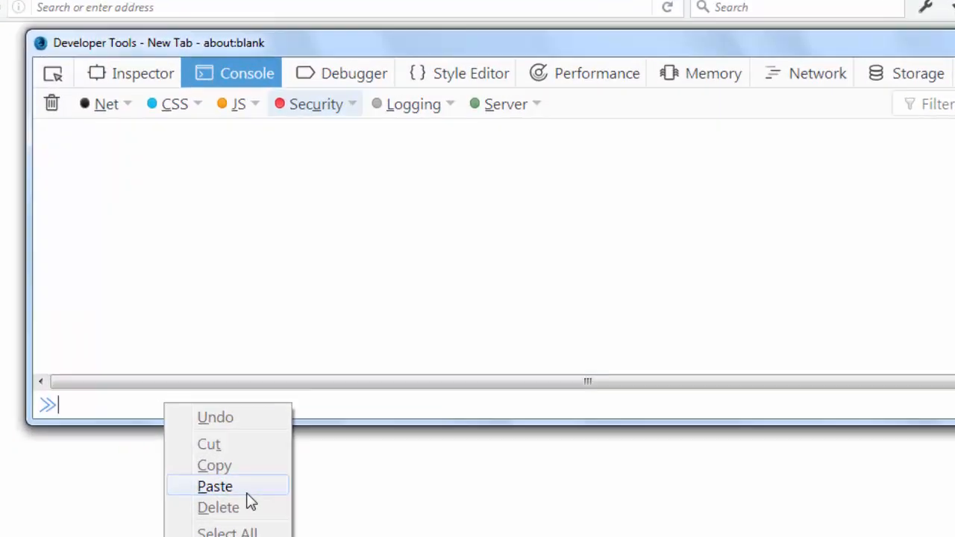
left_click(215, 486)
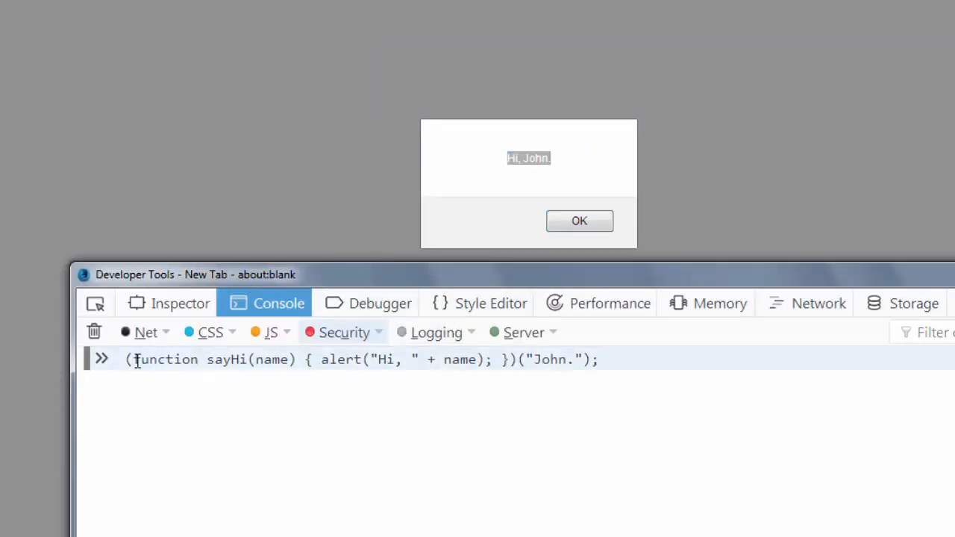
Step: Execute the pasted sayHi call so the 'Hi, John.' alert appears
double_click(145, 360)
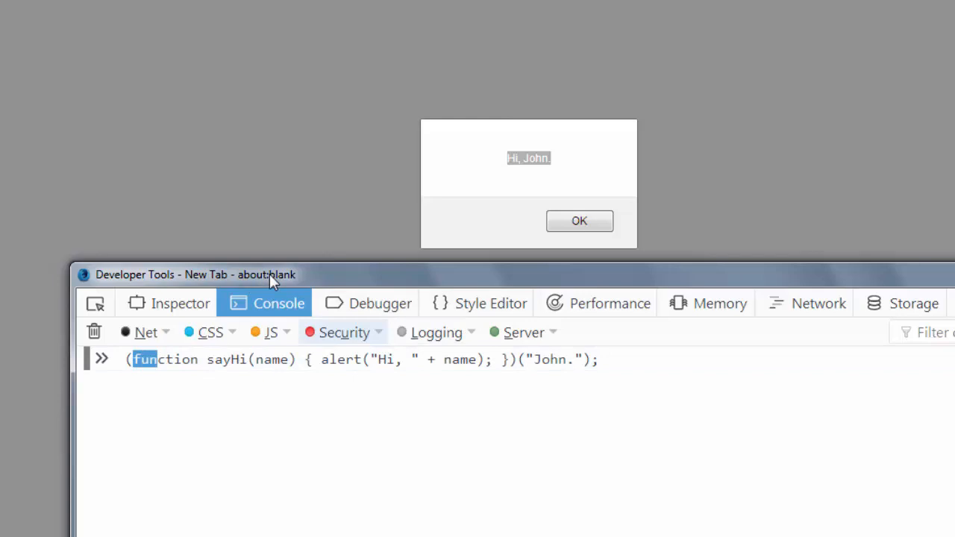